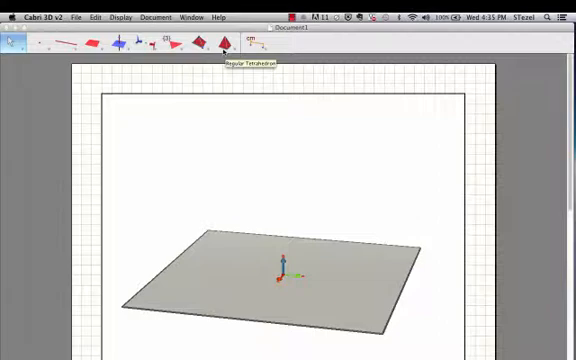
# Build a cube with the Cube tool, centred on the base plane's origin
pyautogui.click(218, 46)
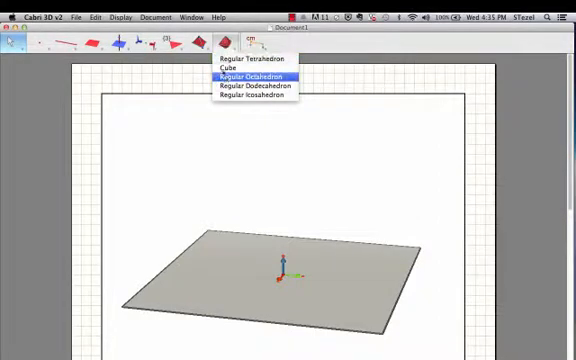
pyautogui.click(248, 75)
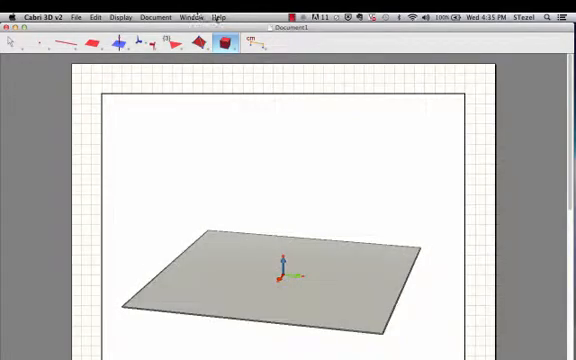
pyautogui.click(218, 44)
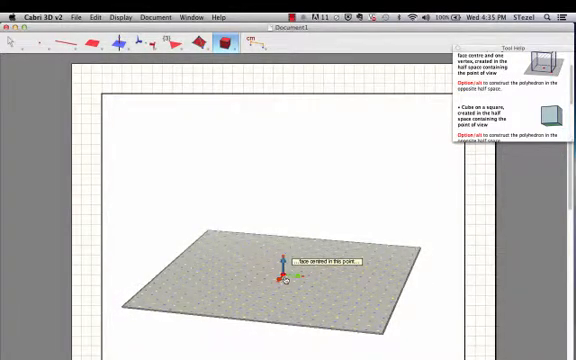
pyautogui.click(288, 280)
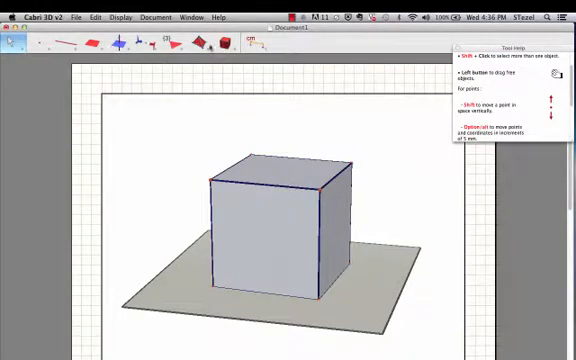
# Use the Point and Segment tools to build the top front edge's point and segment
pyautogui.click(48, 44)
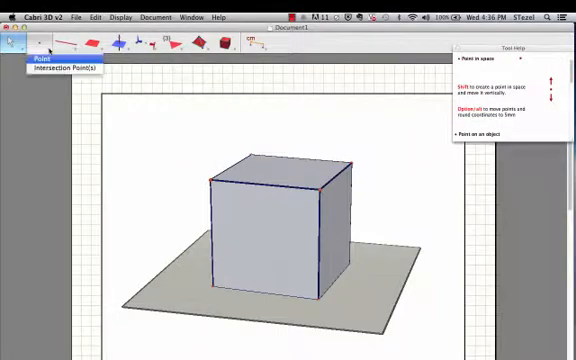
pyautogui.click(86, 45)
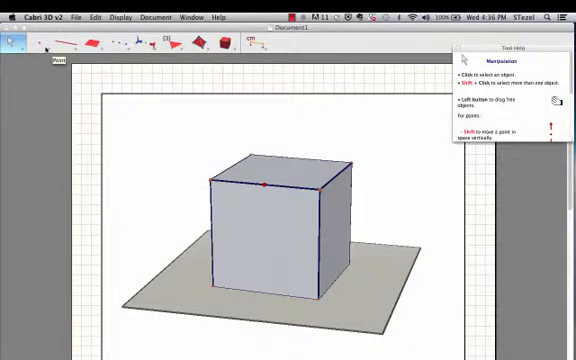
pyautogui.click(57, 46)
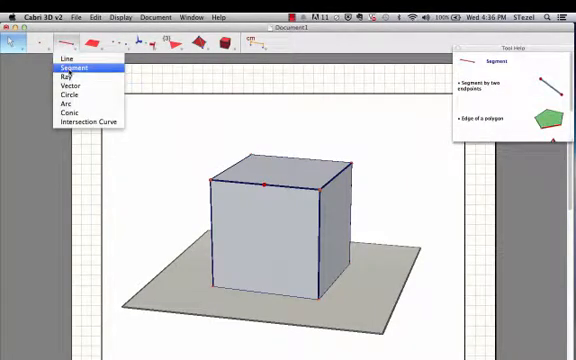
pyautogui.click(75, 70)
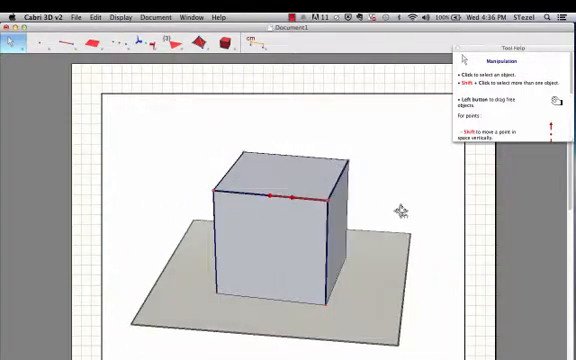
pyautogui.moveTo(398, 218)
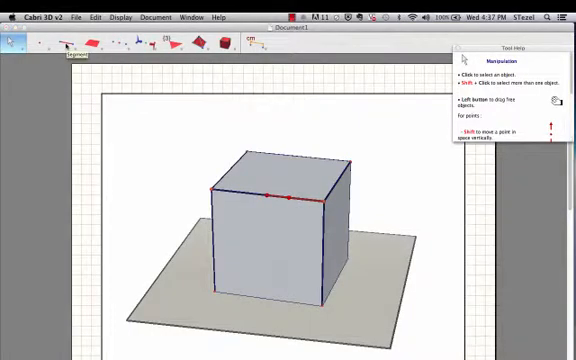
# Adjust the top-edge segment's options and slide its control point along the edge
pyautogui.click(62, 45)
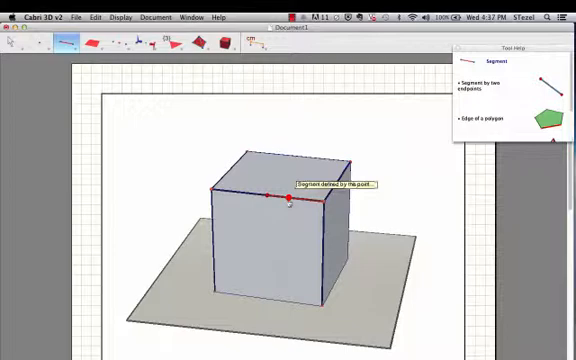
pyautogui.moveTo(328, 205)
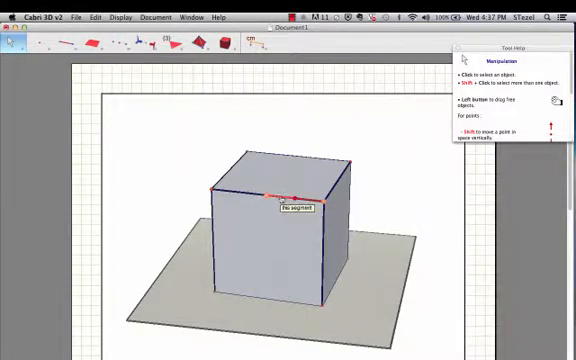
pyautogui.rightClick(280, 192)
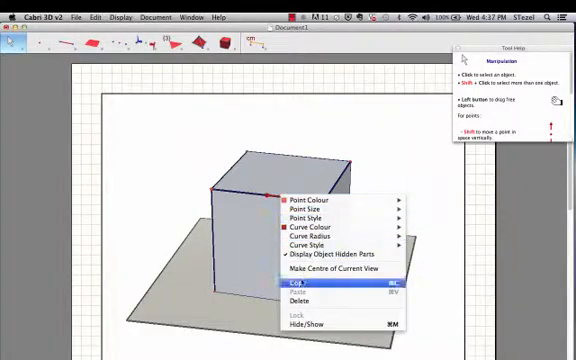
pyautogui.click(292, 288)
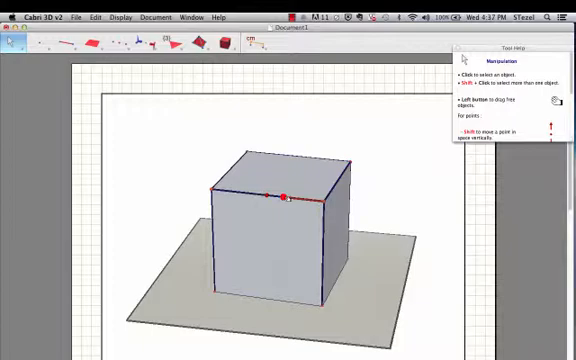
pyautogui.moveTo(281, 197); pyautogui.dragTo(291, 196)
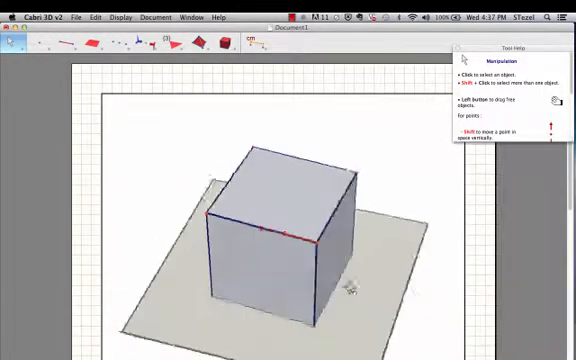
pyautogui.moveTo(280, 230); pyautogui.dragTo(280, 200)
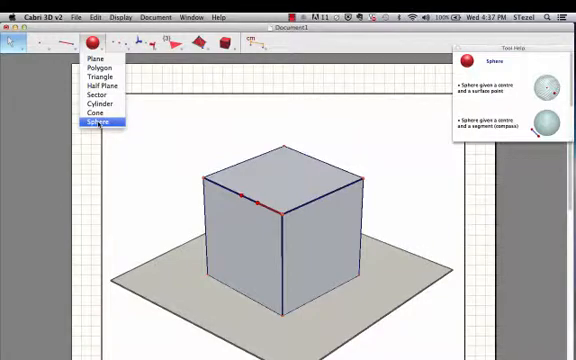
# Select the Sphere tool for the corner spheres sized by the edge segment
pyautogui.click(98, 122)
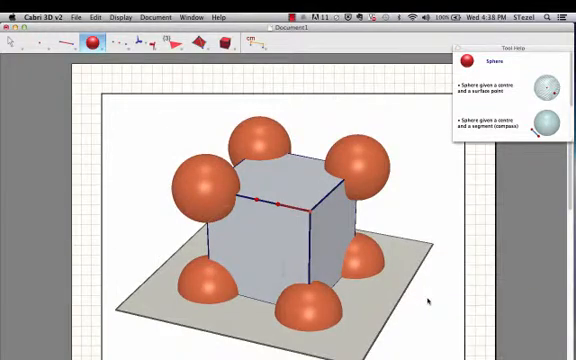
pyautogui.moveTo(290, 208)
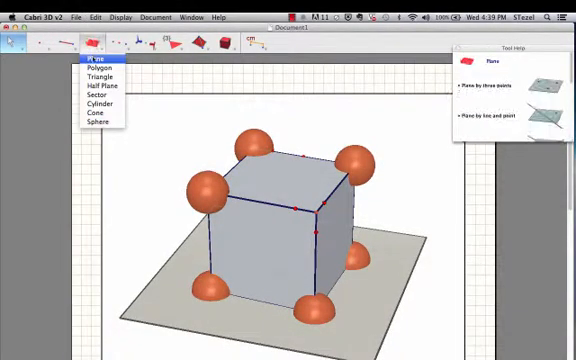
# Construct a plane through the three edge points around one top corner
pyautogui.click(91, 54)
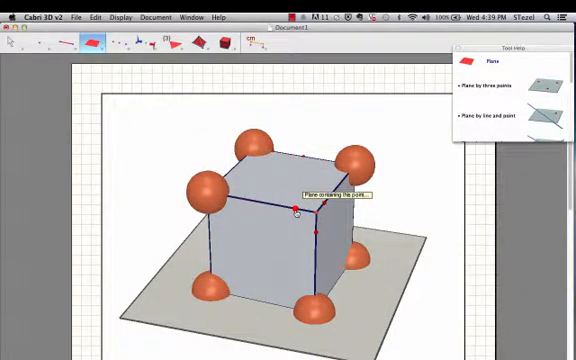
pyautogui.click(210, 46)
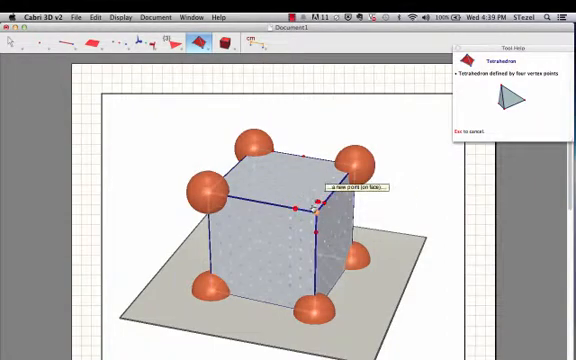
pyautogui.moveTo(315, 222)
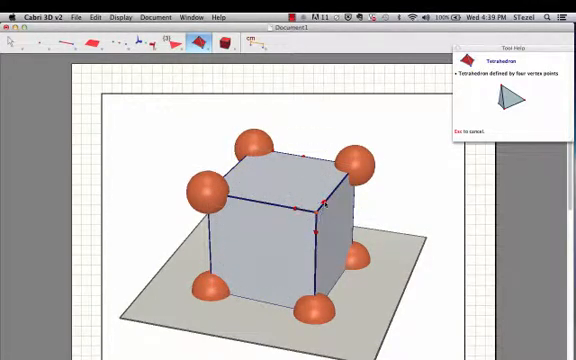
pyautogui.click(103, 47)
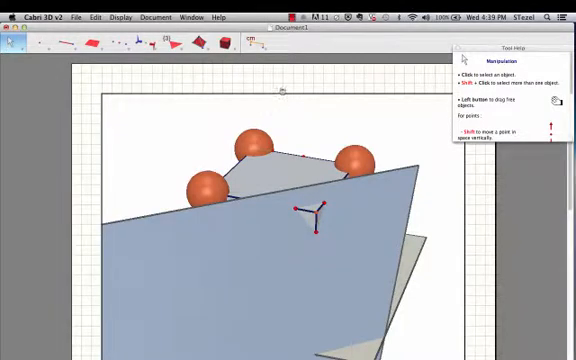
pyautogui.click(204, 46)
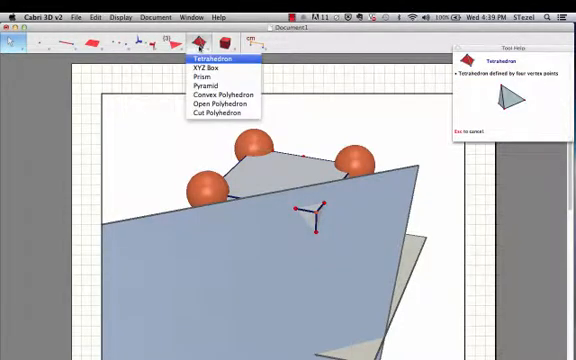
pyautogui.moveTo(215, 116)
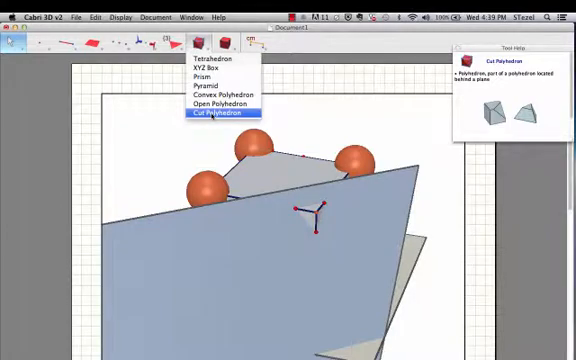
# Choose the Cut Polyhedron tool from the polyhedron tools
pyautogui.click(212, 118)
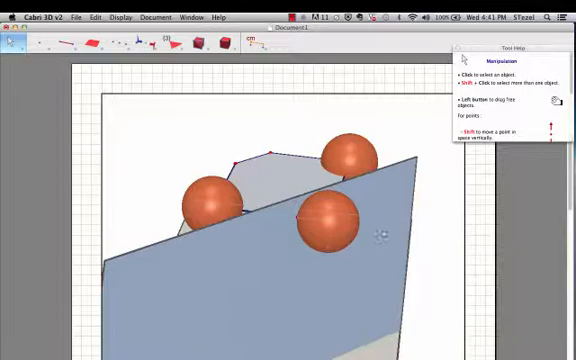
# Hide the cutting plane with the context menu's Hide/Show option
pyautogui.rightClick(385, 230)
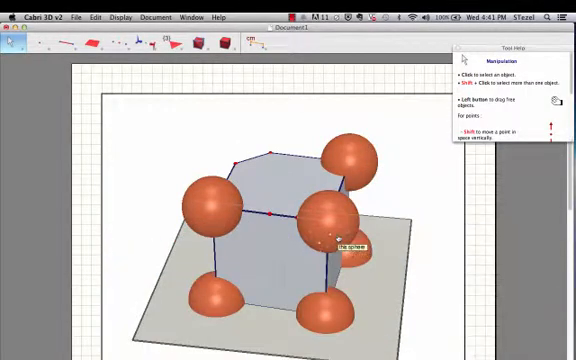
pyautogui.rightClick(345, 230)
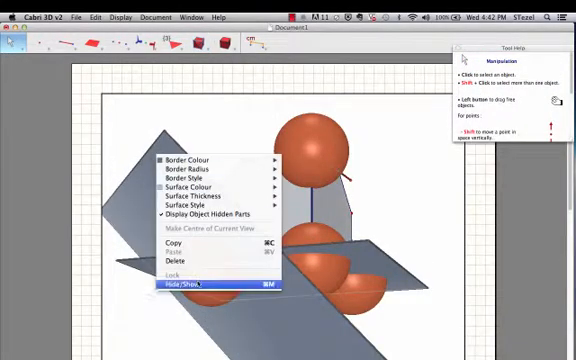
pyautogui.click(178, 288)
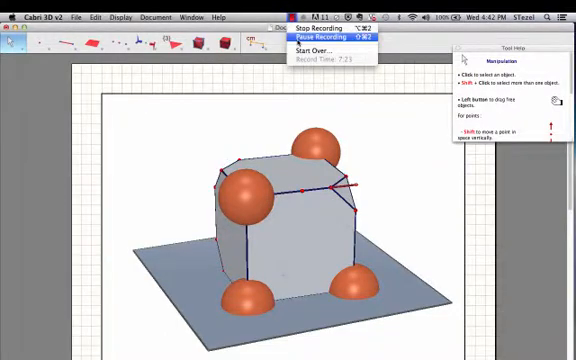
# Mark sphere-edge intersection points, hide the last sphere, and cut off the final corner
pyautogui.click(310, 27)
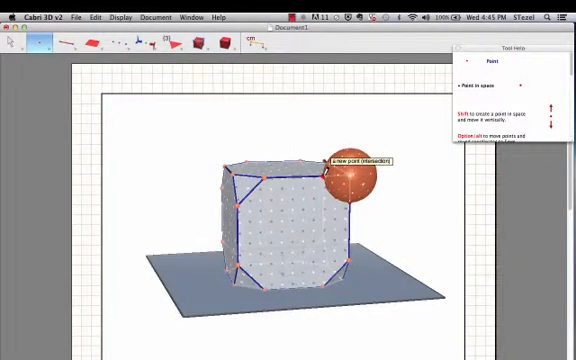
pyautogui.click(16, 44)
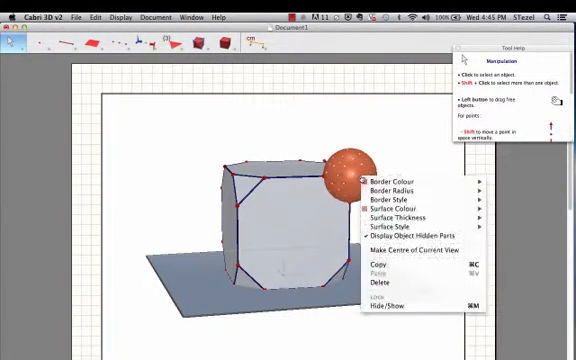
pyautogui.click(378, 280)
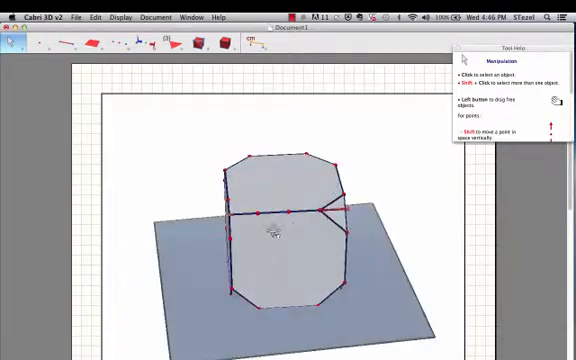
pyautogui.click(104, 47)
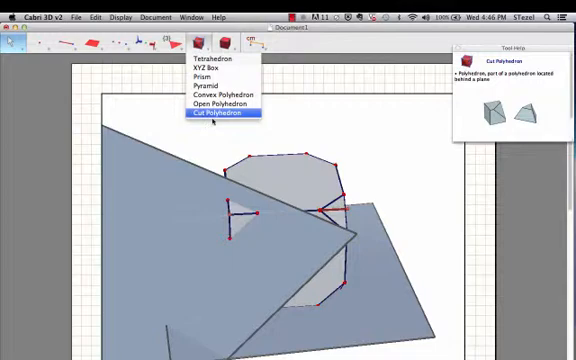
pyautogui.click(221, 116)
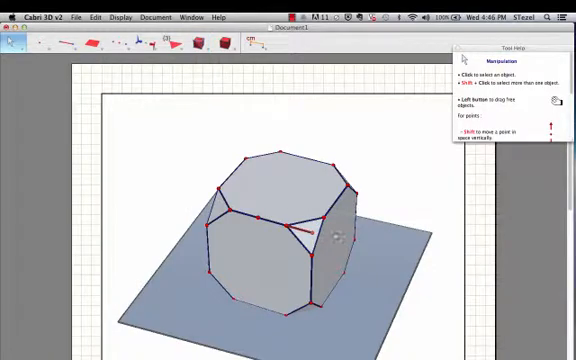
pyautogui.moveTo(310, 232)
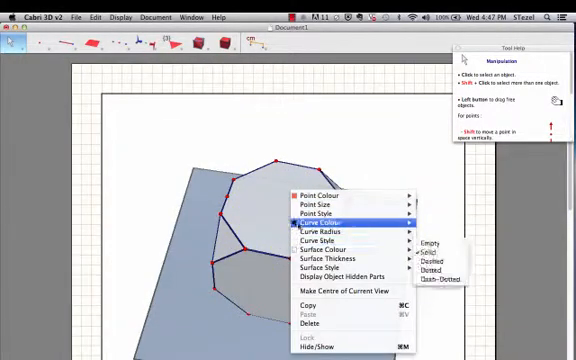
# Set the Curve Style and Curve Radius of the truncated cube's edges
pyautogui.click(318, 196)
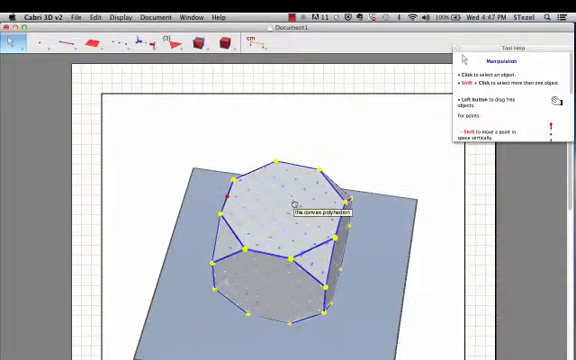
pyautogui.rightClick(290, 207)
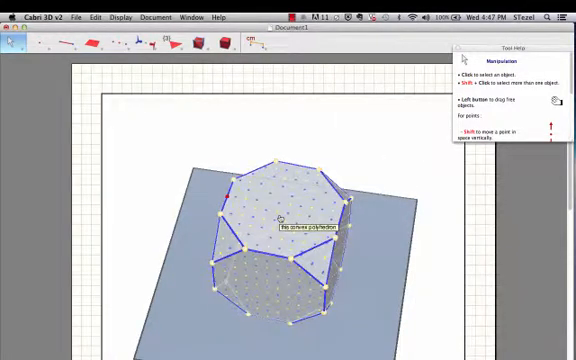
pyautogui.rightClick(278, 215)
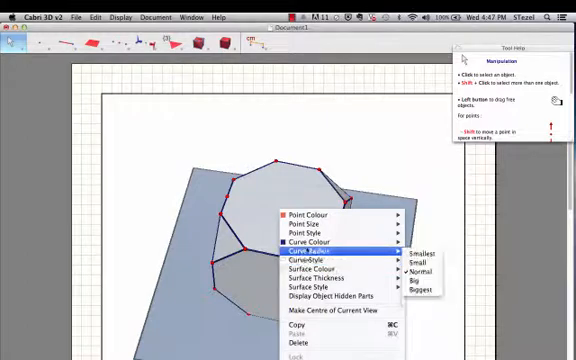
pyautogui.click(318, 274)
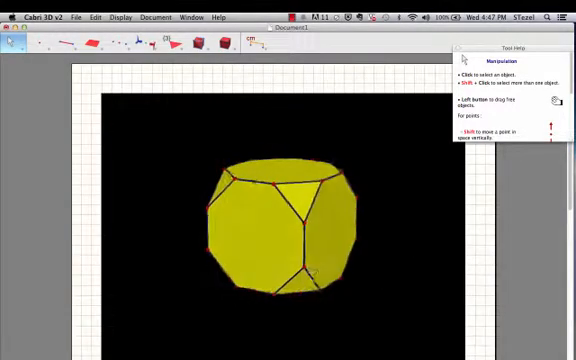
# Orbit the truncated cube until a triangle face and octagon faces are in view
pyautogui.moveTo(290, 230); pyautogui.dragTo(295, 190)
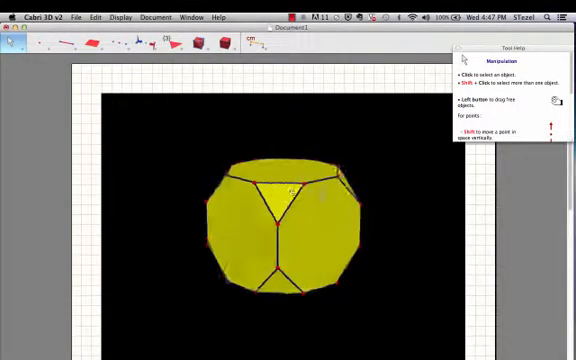
pyautogui.moveTo(290, 190); pyautogui.dragTo(330, 230)
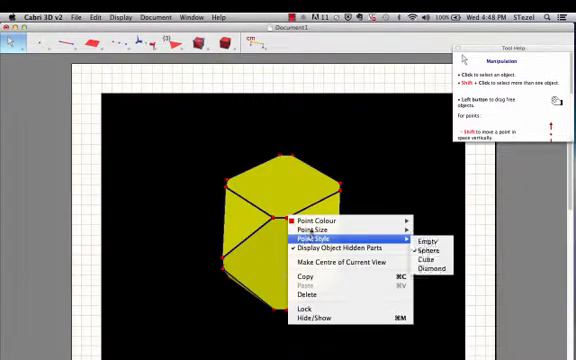
# Pick a new point style for the truncated cube's vertex points
pyautogui.click(320, 222)
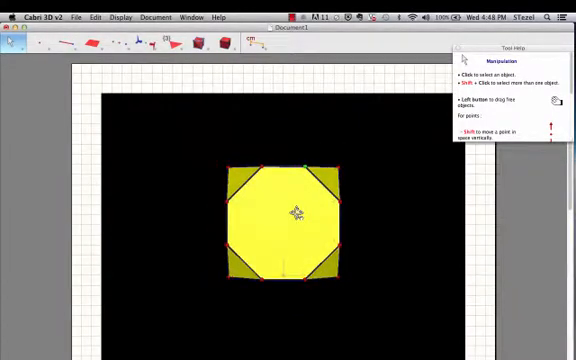
# Tilt the view from straight down so the truncated cube is seen from the front
pyautogui.moveTo(285, 215); pyautogui.dragTo(240, 245)
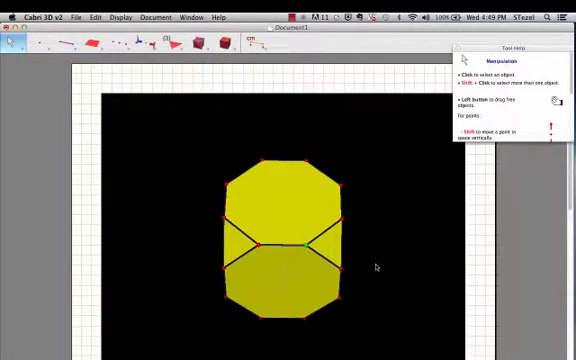
# Orbit the truncated cube to an oblique angle showing octagon and triangle faces
pyautogui.moveTo(300, 230); pyautogui.dragTo(358, 233)
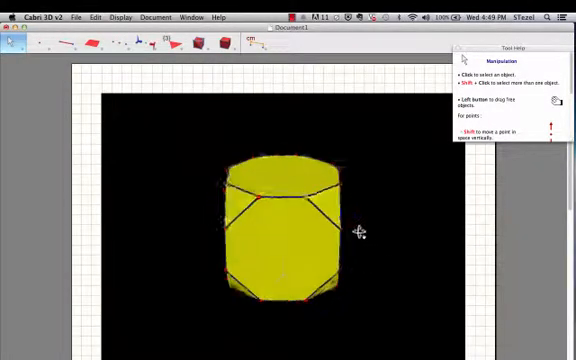
pyautogui.moveTo(357, 233); pyautogui.dragTo(310, 225)
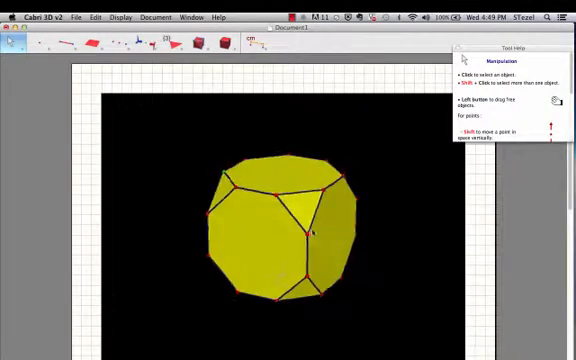